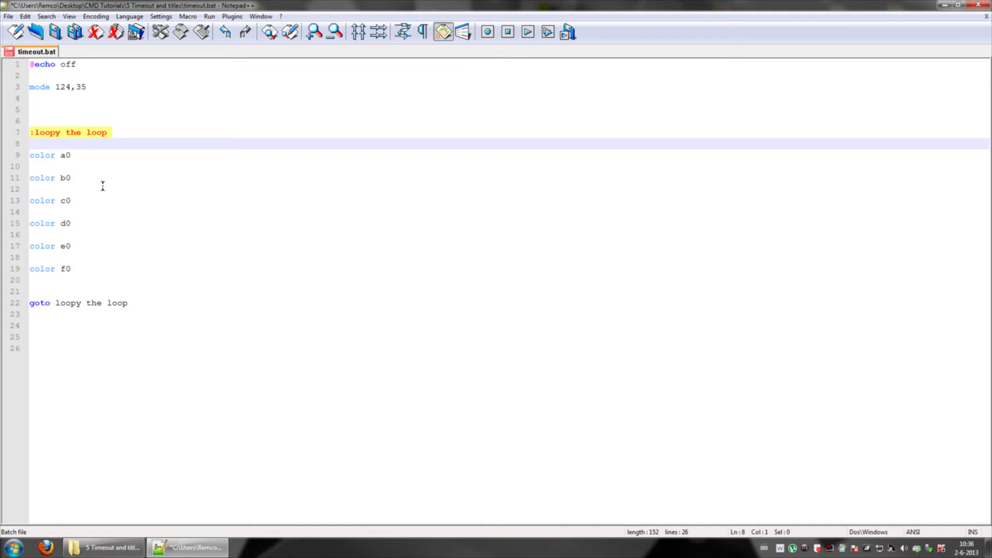
left_click(49, 76)
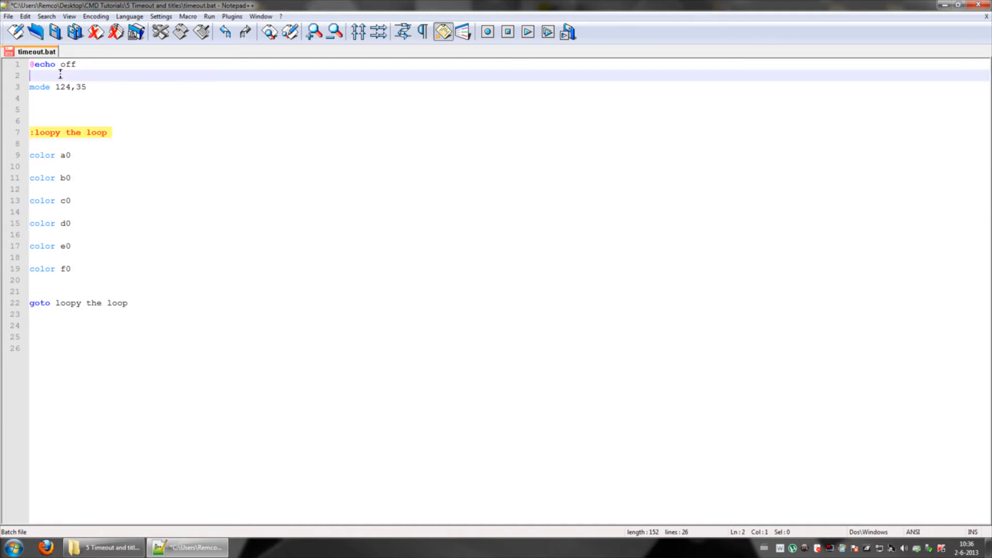
mouse_move(241, 120)
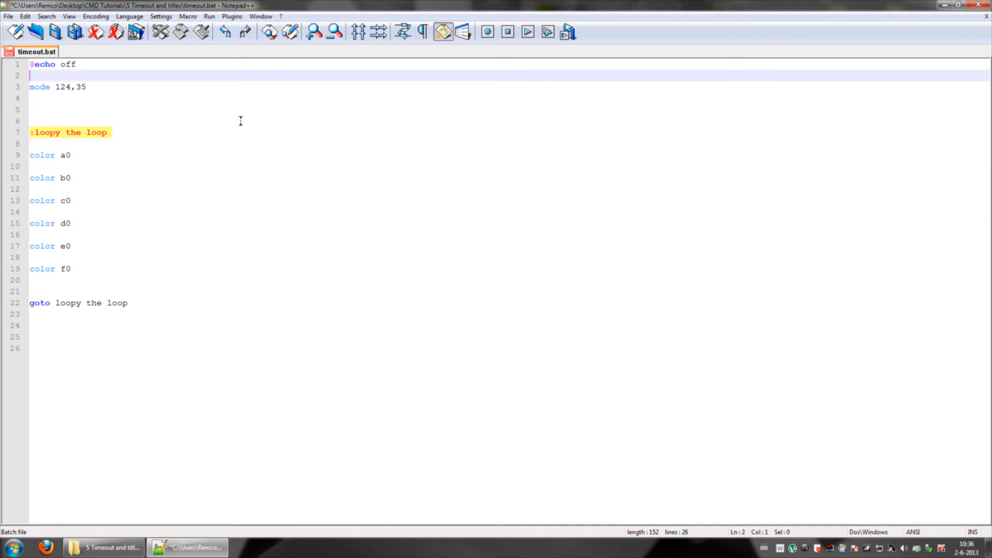
type("title")
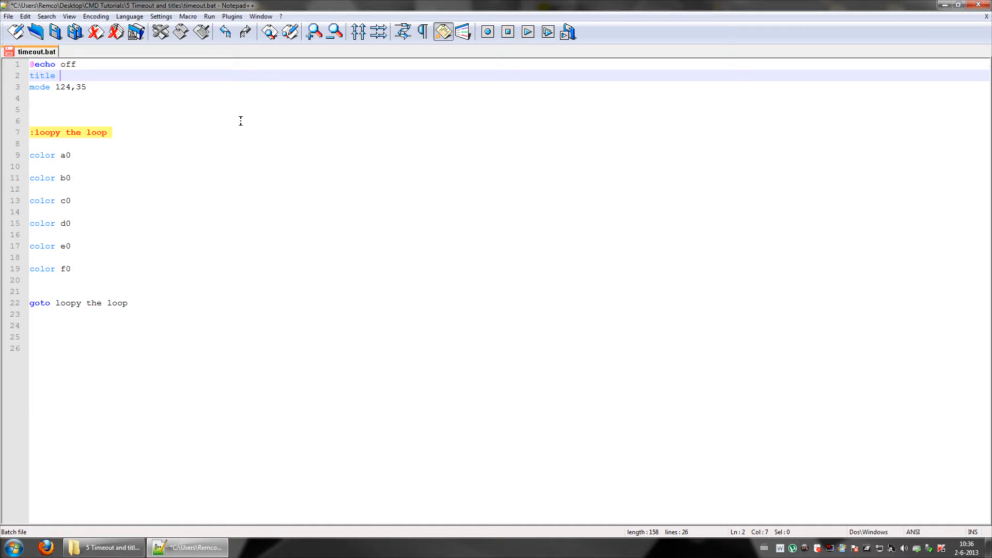
type("x")
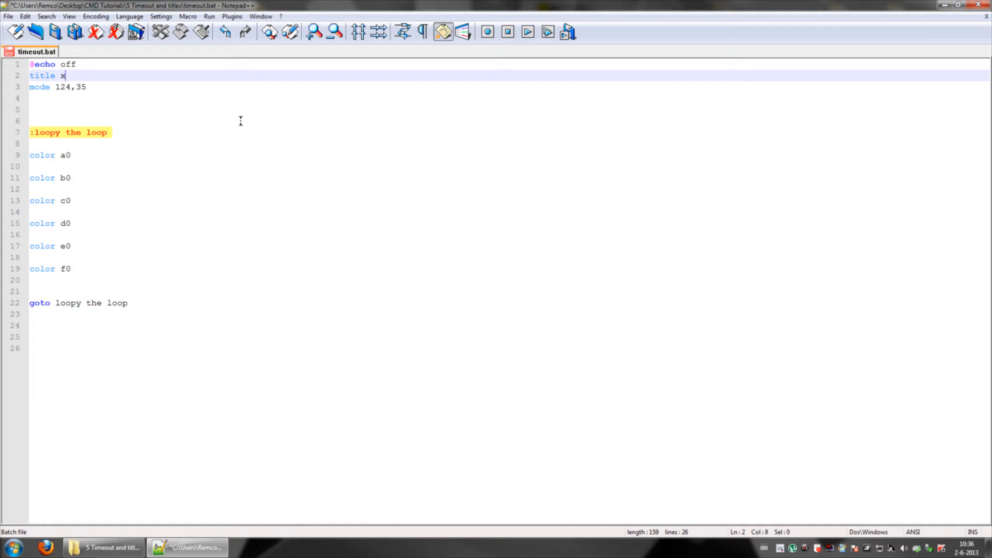
type("color")
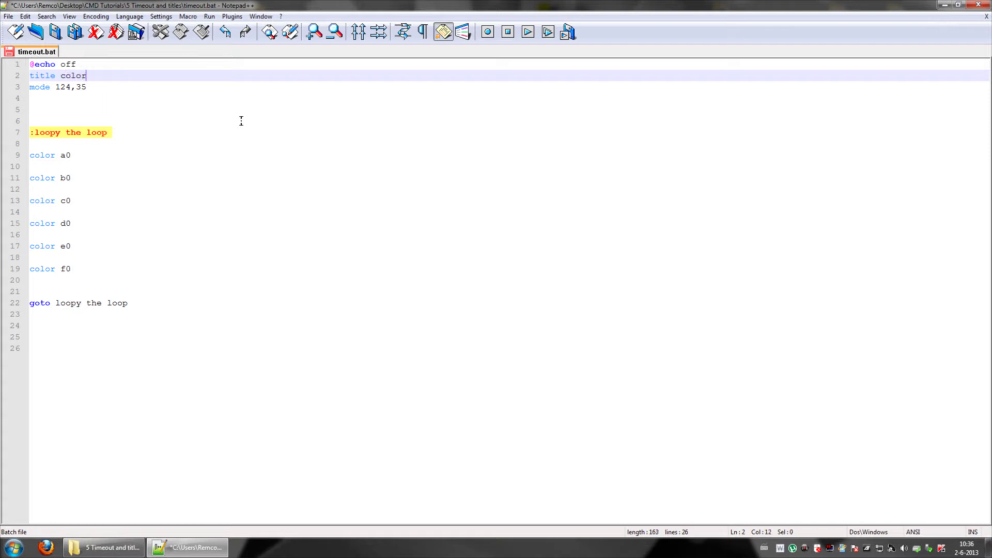
type("change")
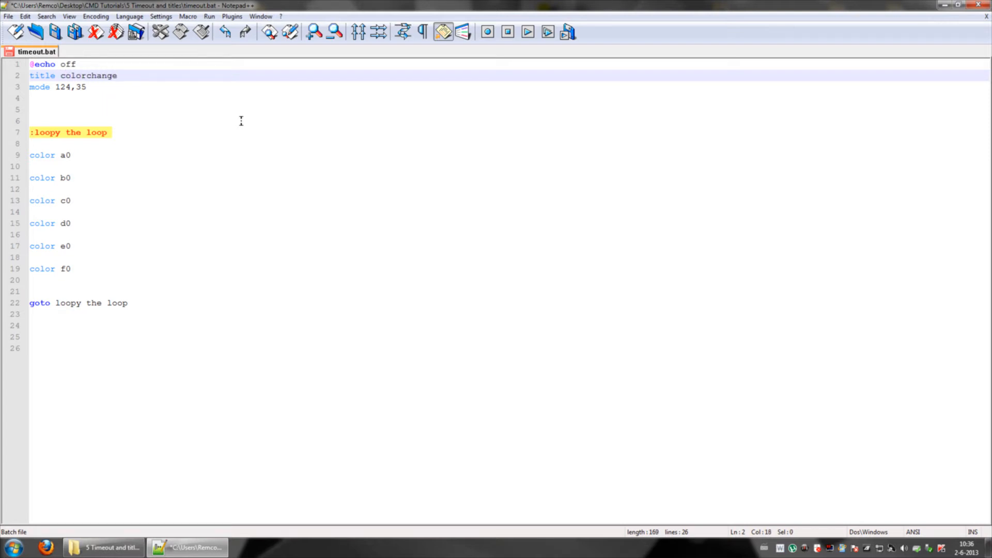
type("r")
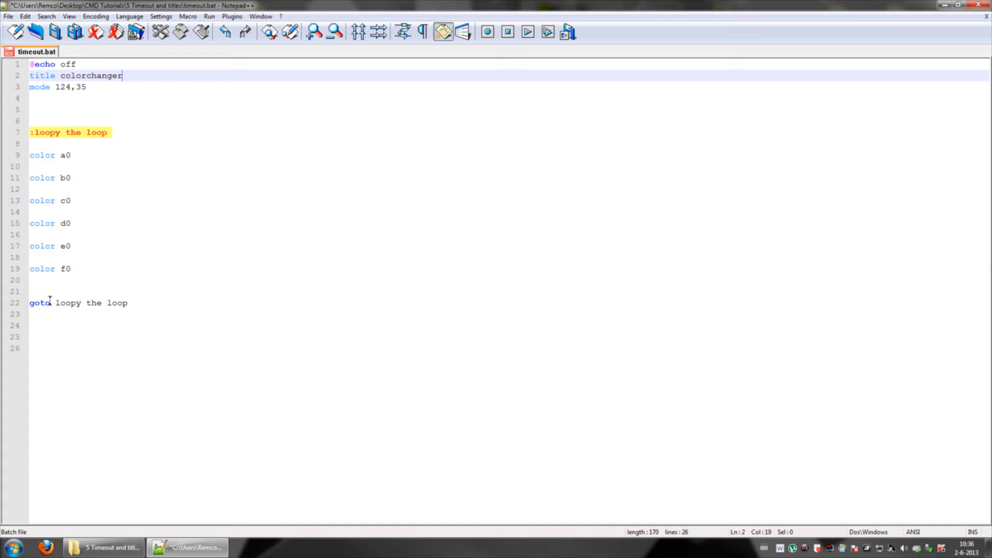
mouse_move(134, 185)
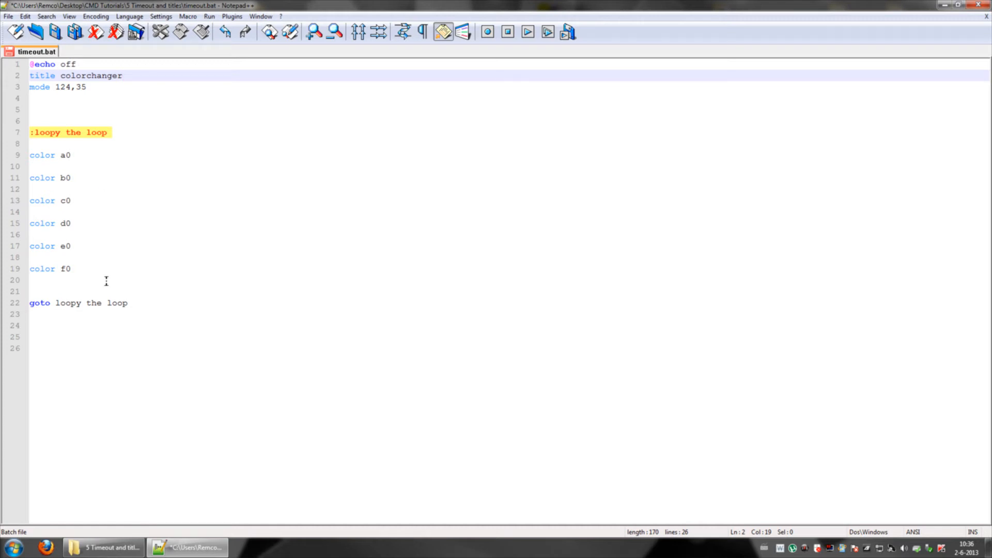
mouse_move(98, 237)
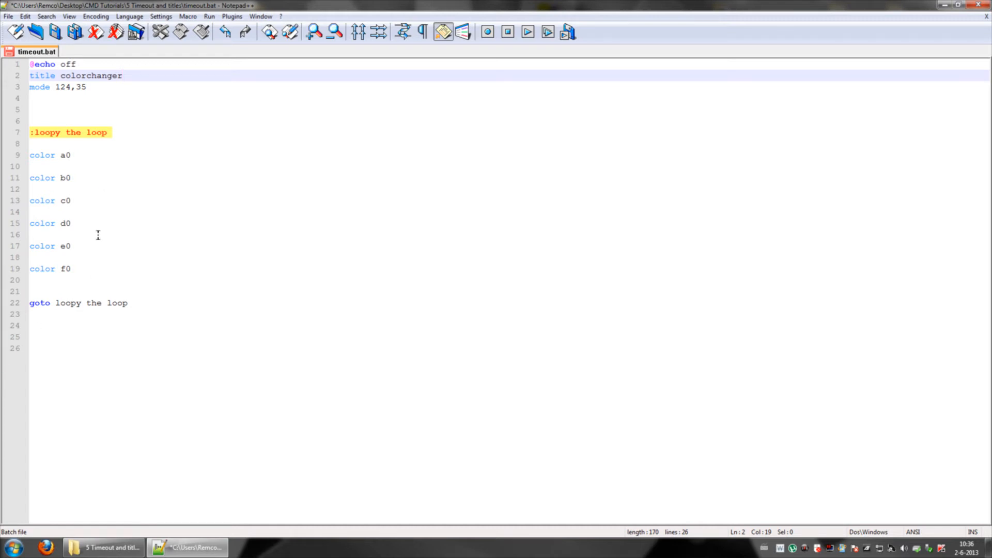
mouse_move(88, 199)
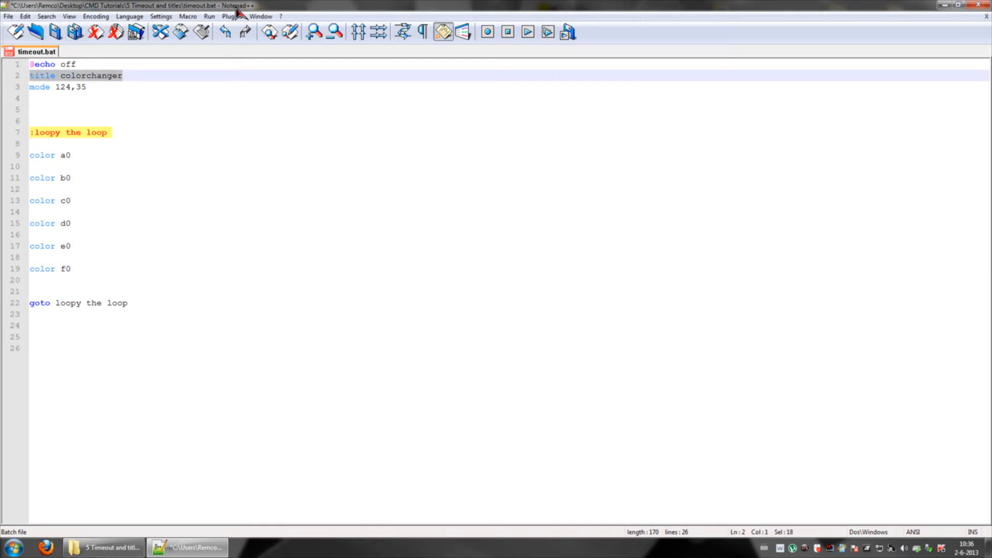
mouse_move(199, 166)
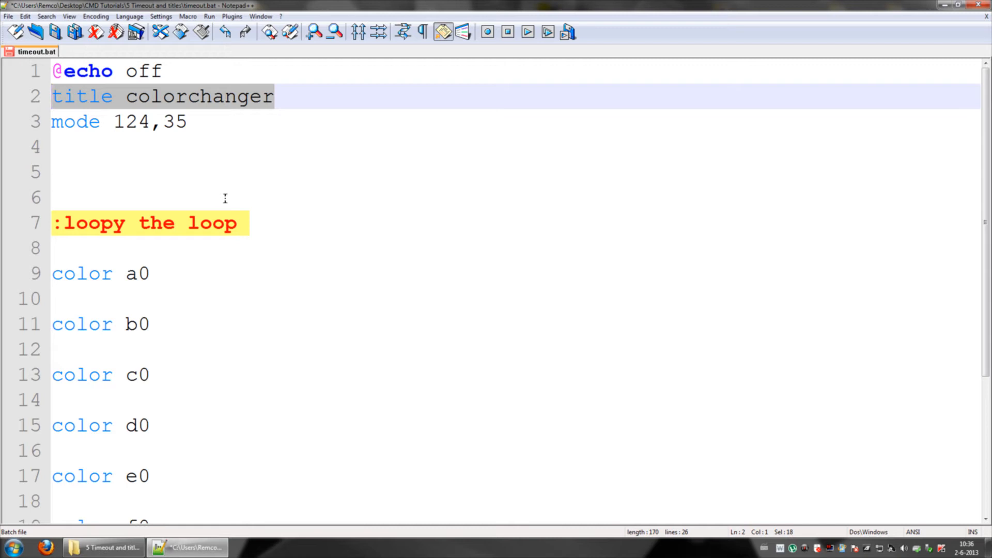
scroll("down", 3)
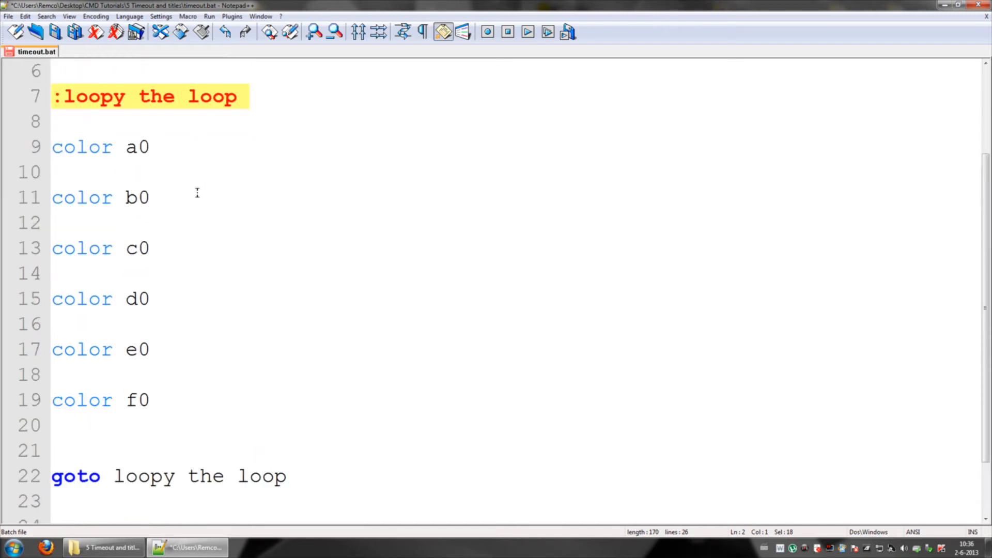
mouse_move(193, 205)
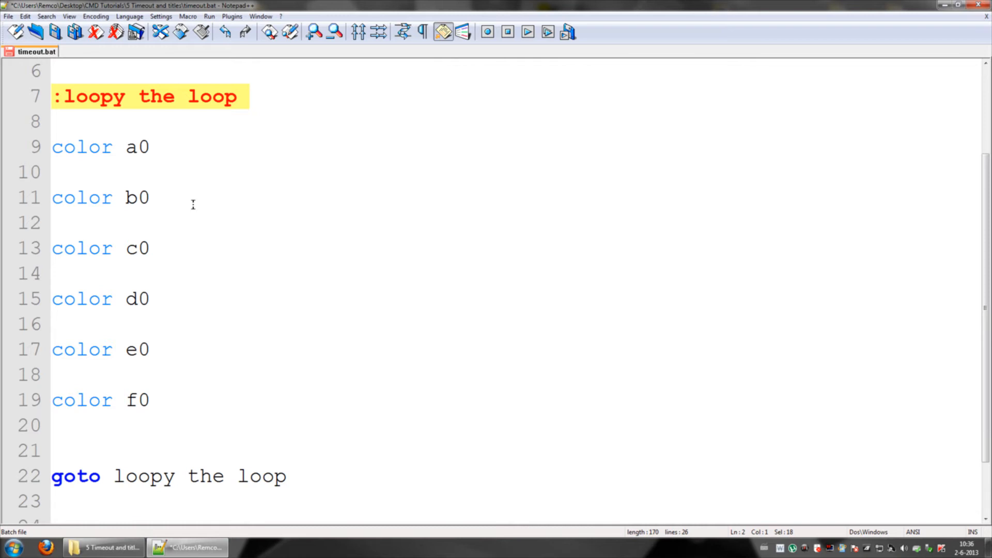
left_click(82, 174)
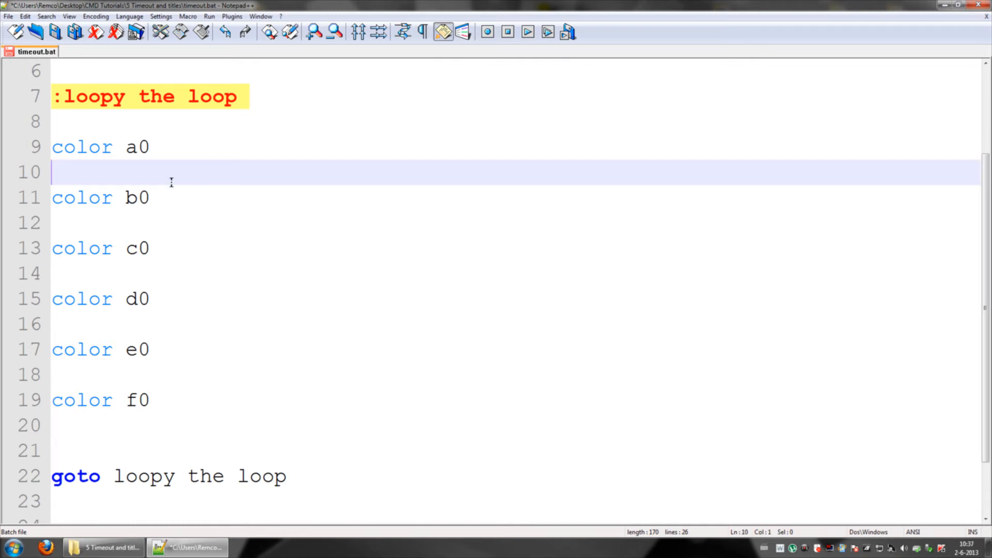
mouse_move(178, 167)
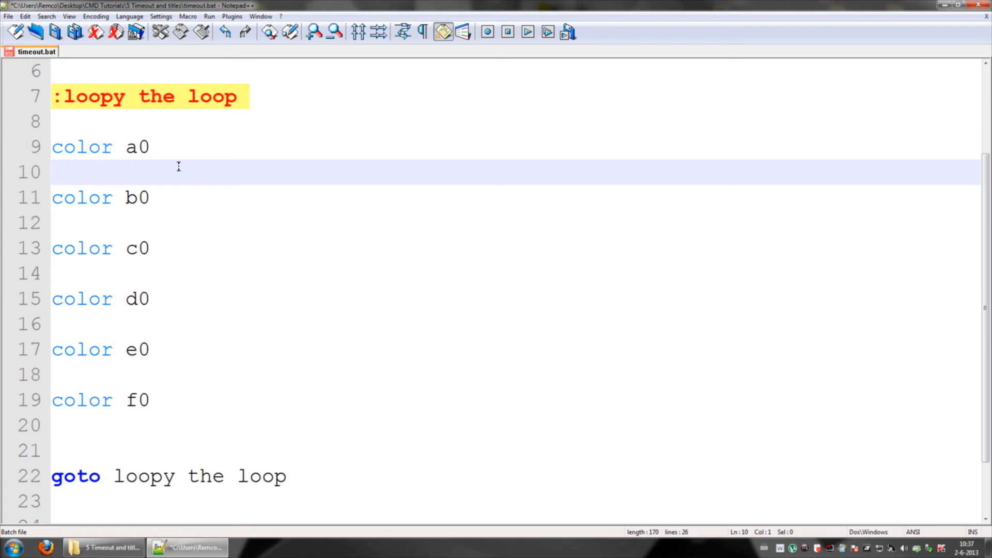
mouse_move(342, 178)
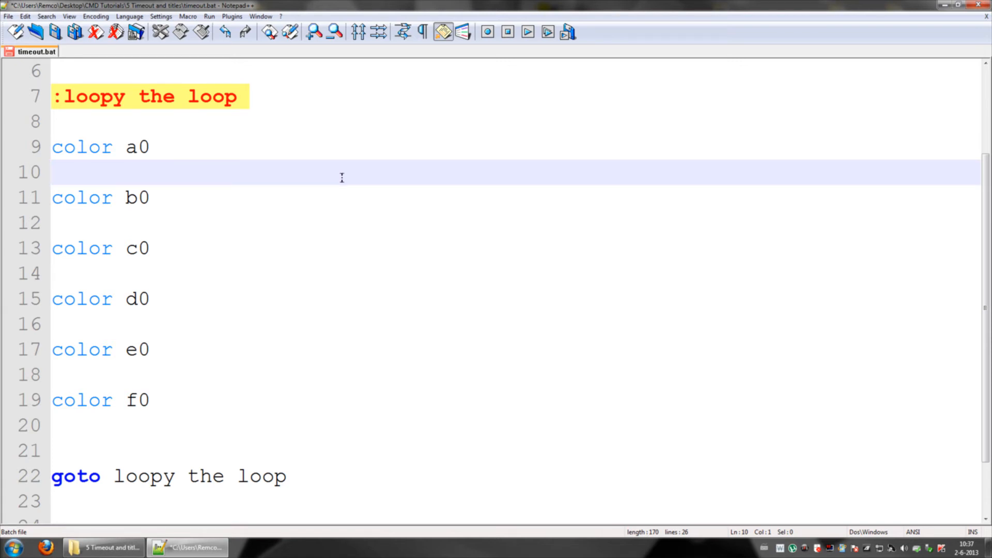
Insert 'timeout 3 > nul' after each color command from a0 through f0
type("timeou")
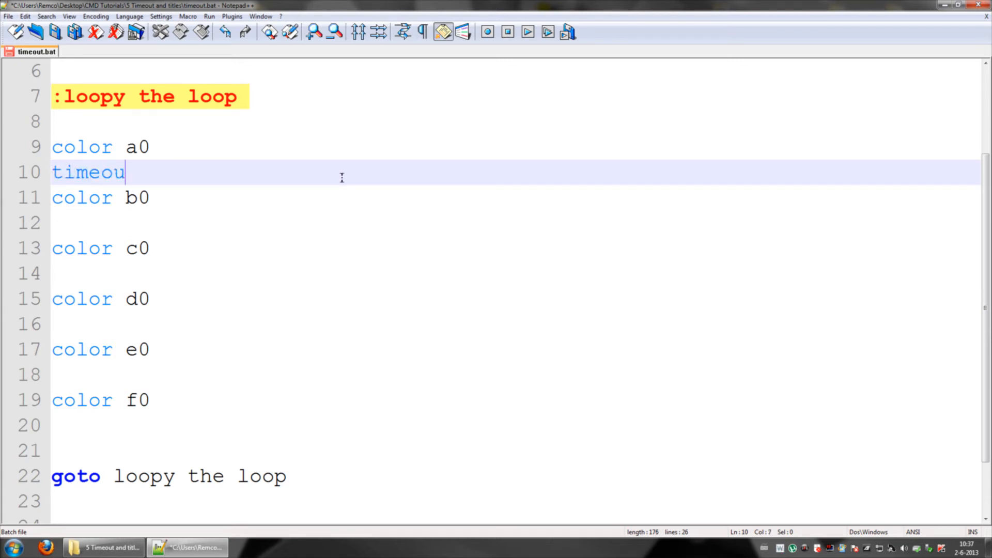
type("t")
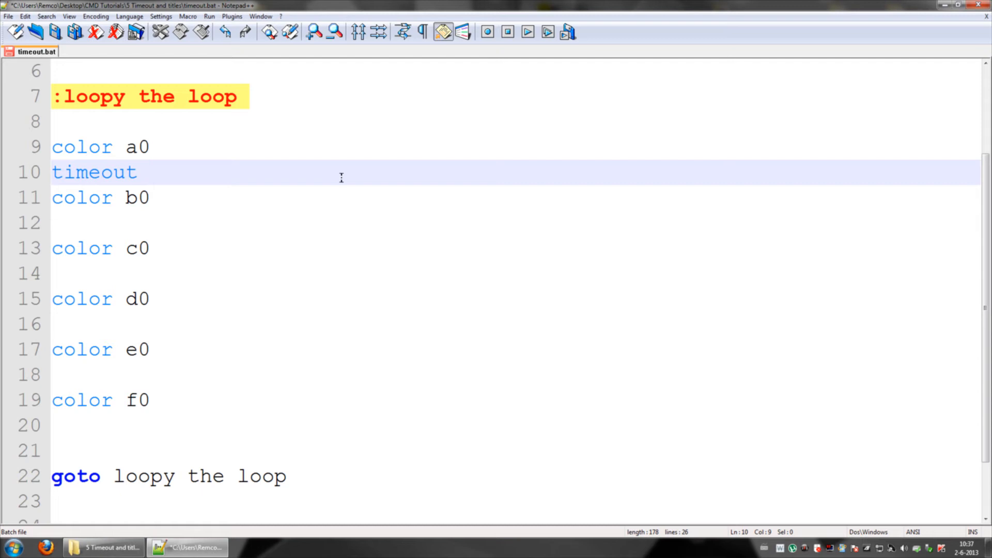
type("3")
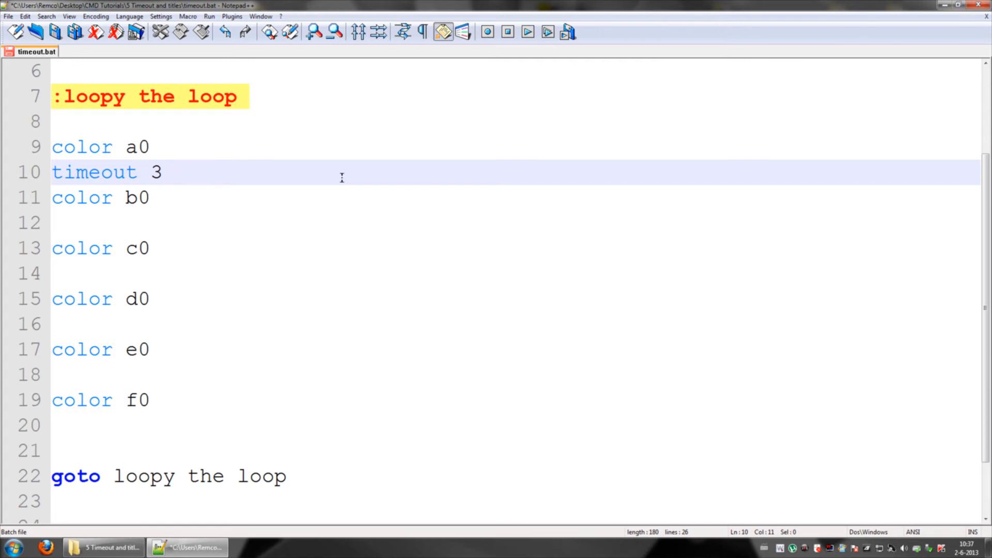
type("> nul")
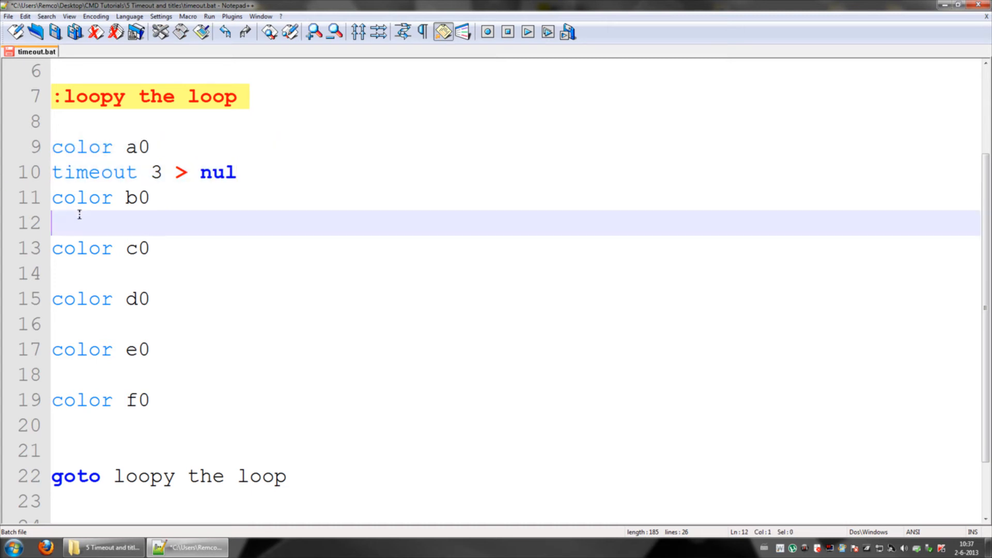
type("timeout 3 > nul")
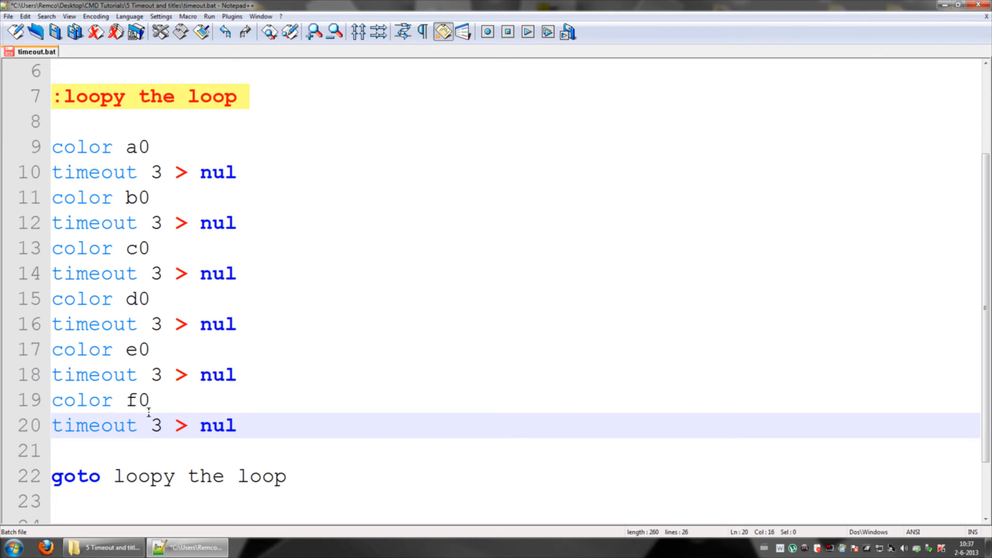
mouse_move(694, 306)
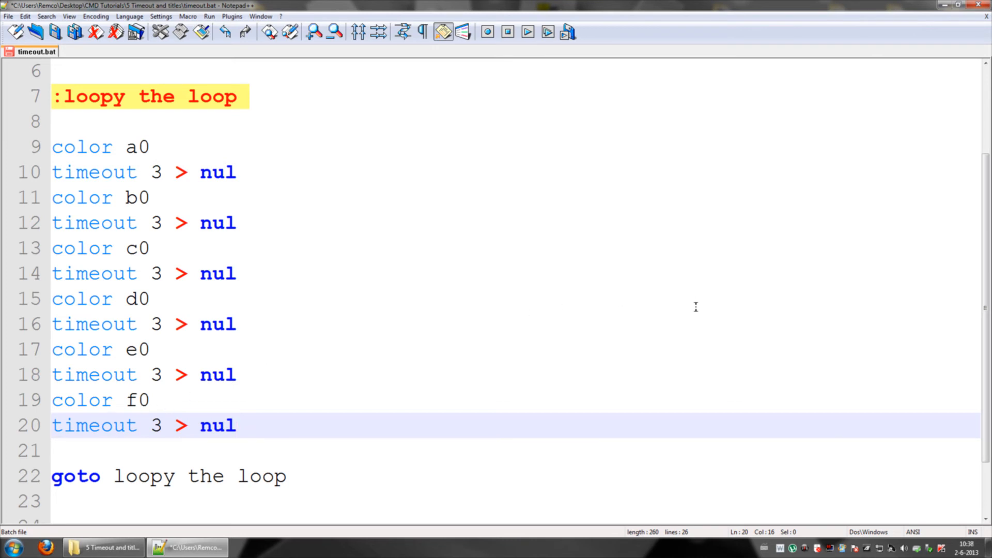
Run timeout.bat normally with Openen from the 5 Timeout and titles folder
scroll("down", 3)
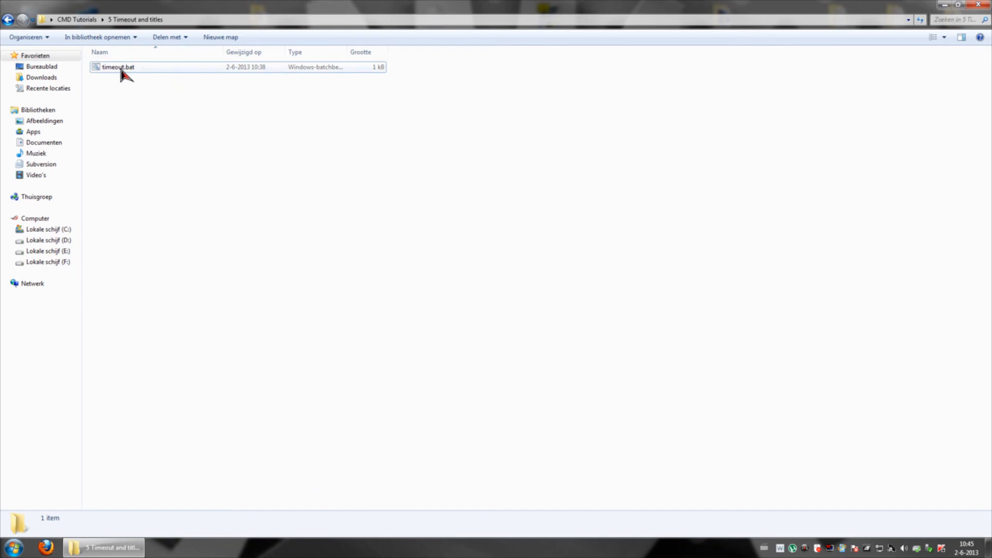
right_click(122, 68)
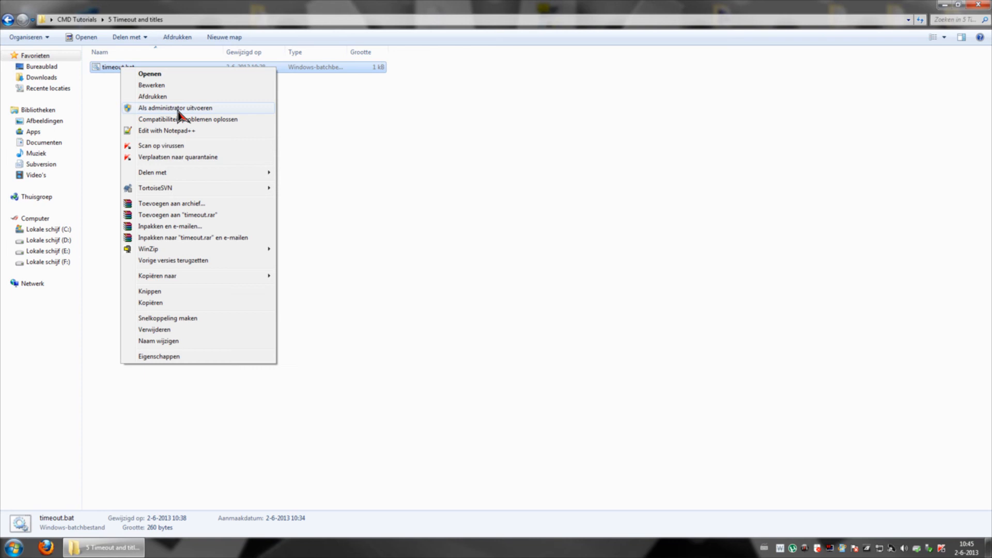
mouse_move(150, 74)
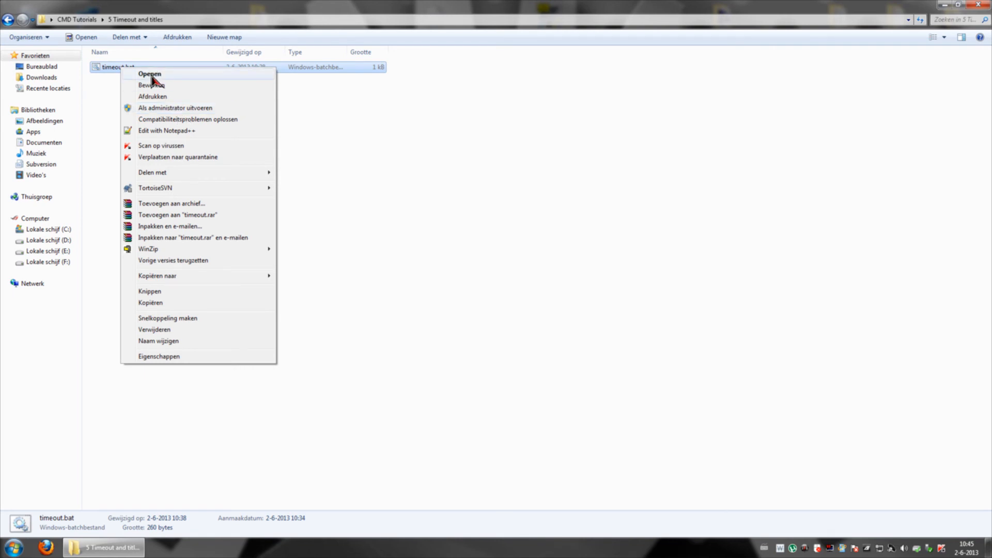
left_click(150, 74)
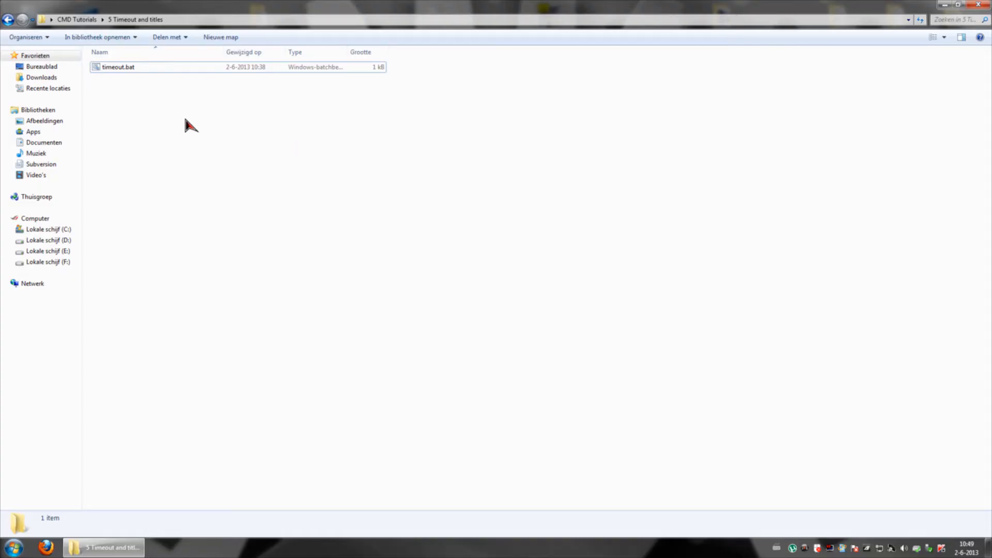
mouse_move(186, 118)
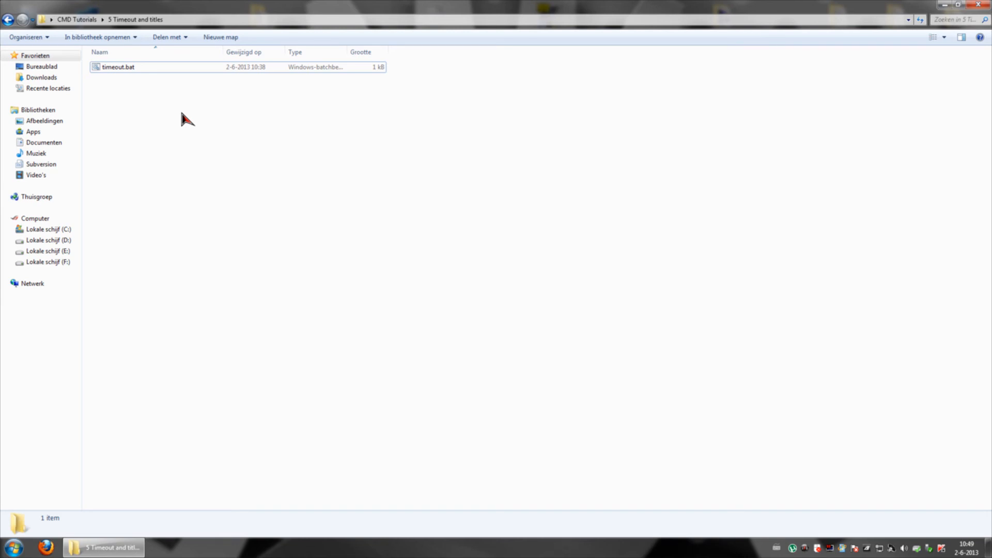
Launch timeout.bat using Als administrator uitvoeren from its context menu
right_click(114, 67)
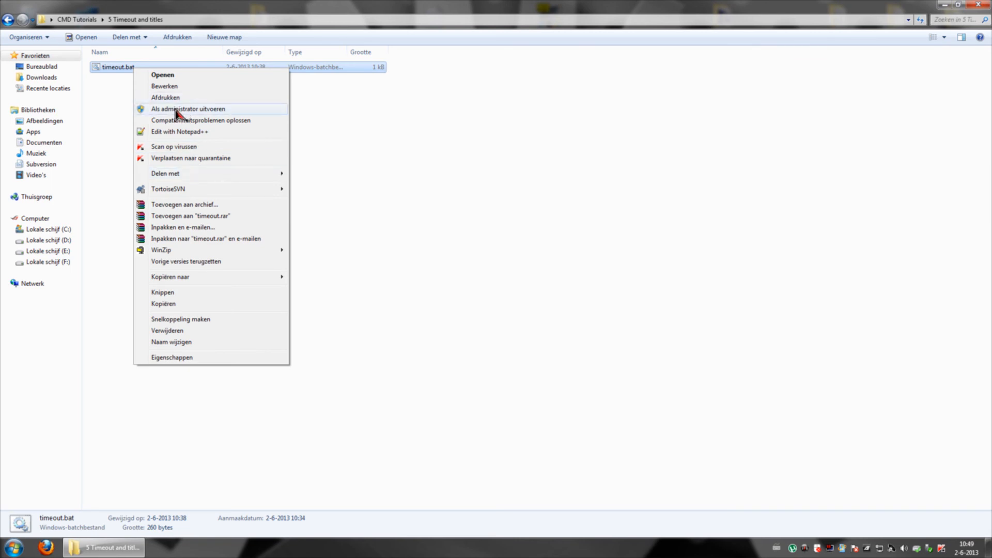
left_click(180, 110)
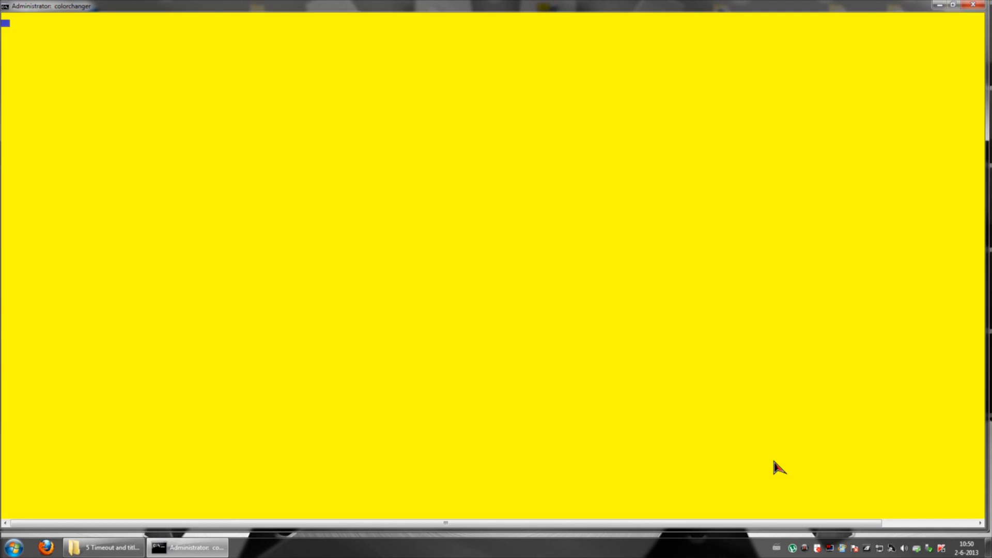
mouse_move(973, 7)
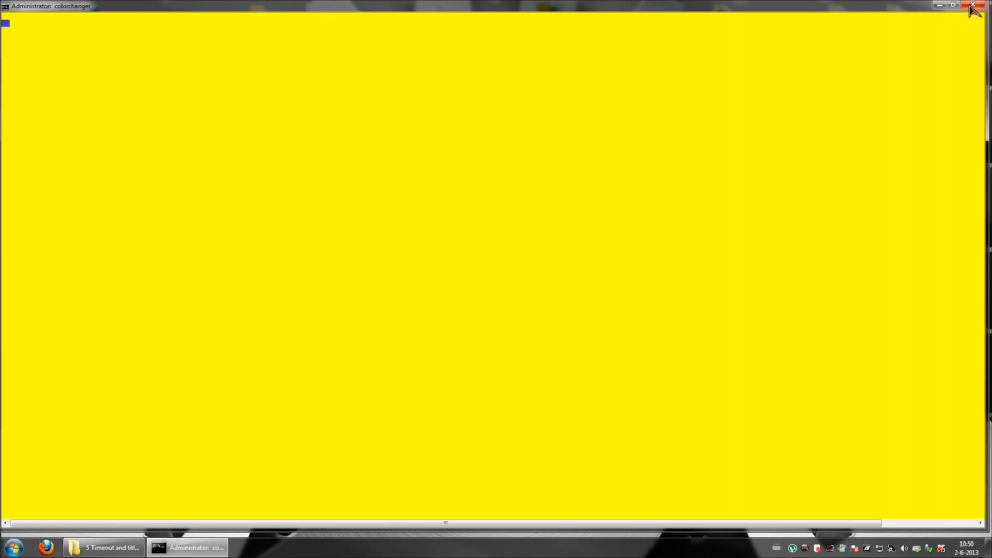